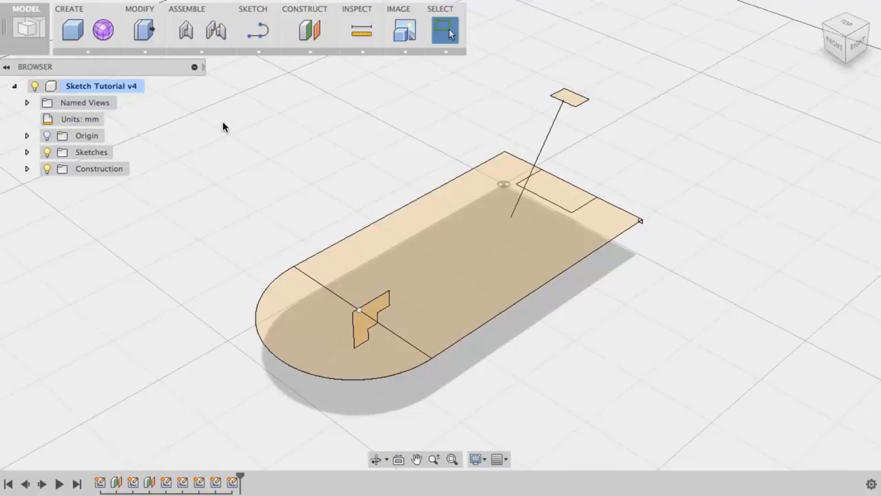
{"action": "mouse_move", "coordinate": [215, 122]}
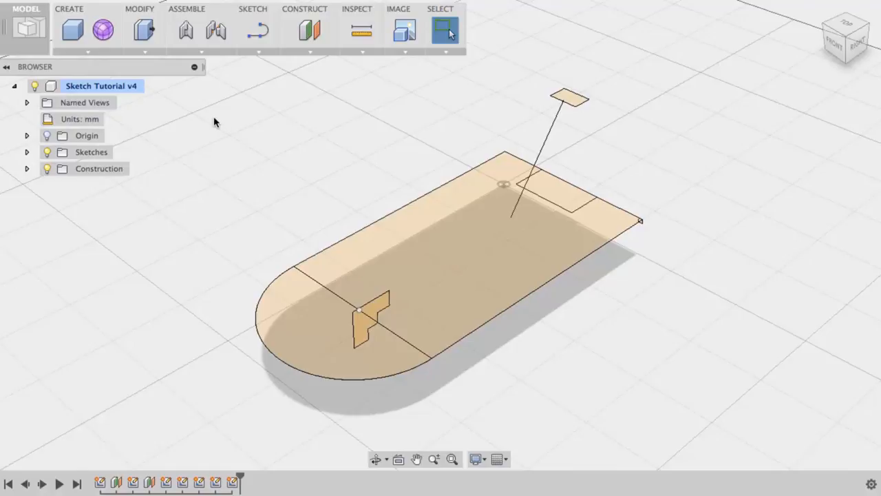
Step: Check the workspace list, then bring up the CREATE menu of solid features
{"action": "left_click", "coordinate": [25, 29]}
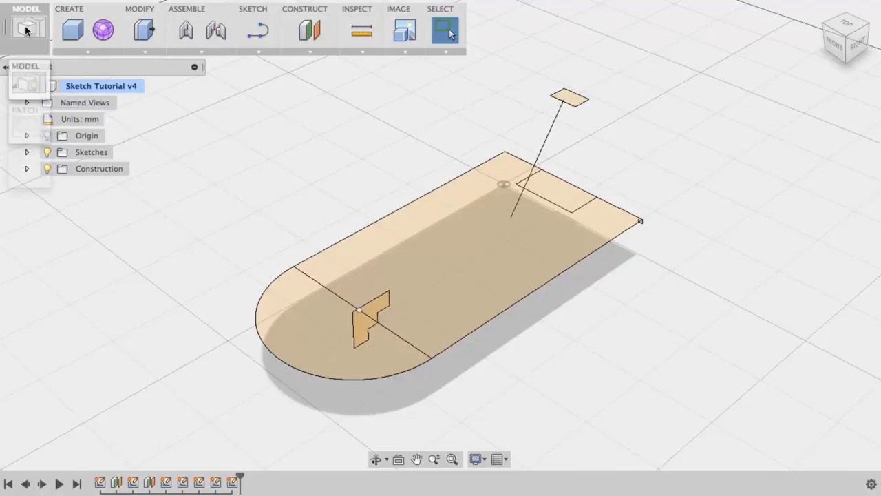
{"action": "left_click", "coordinate": [26, 29]}
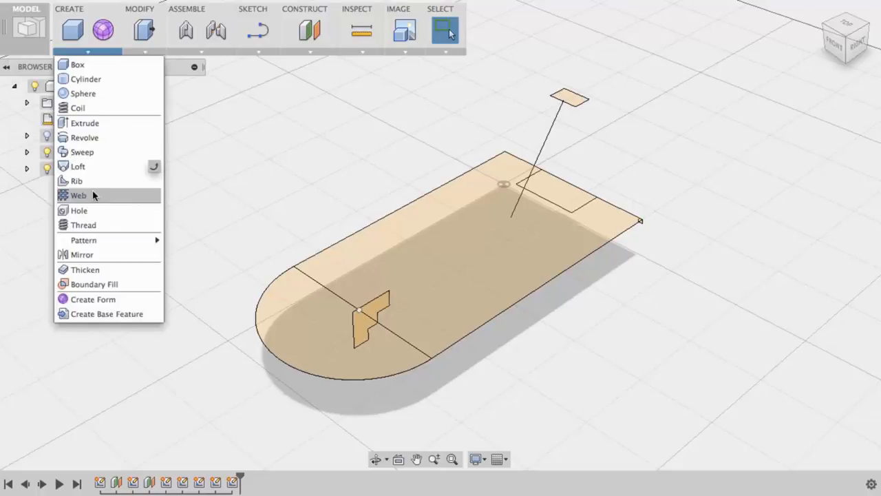
{"action": "mouse_move", "coordinate": [95, 138]}
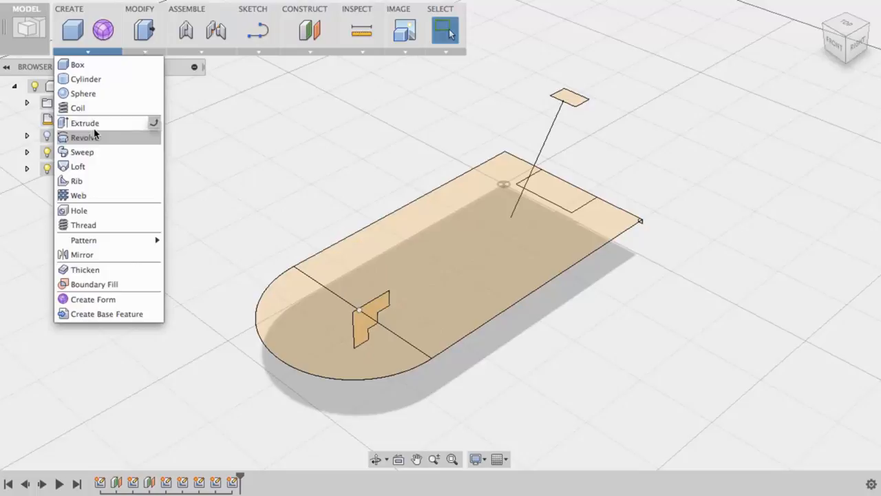
Step: Extrude the rounded plate profile 10 mm downward into a solid plate
{"action": "left_click", "coordinate": [85, 123]}
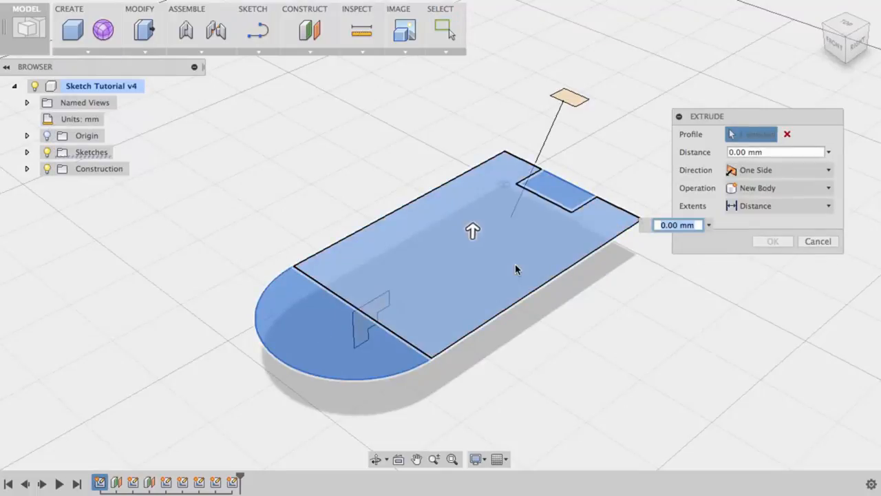
{"action": "left_click_drag", "start_coordinate": [474, 229], "coordinate": [474, 272]}
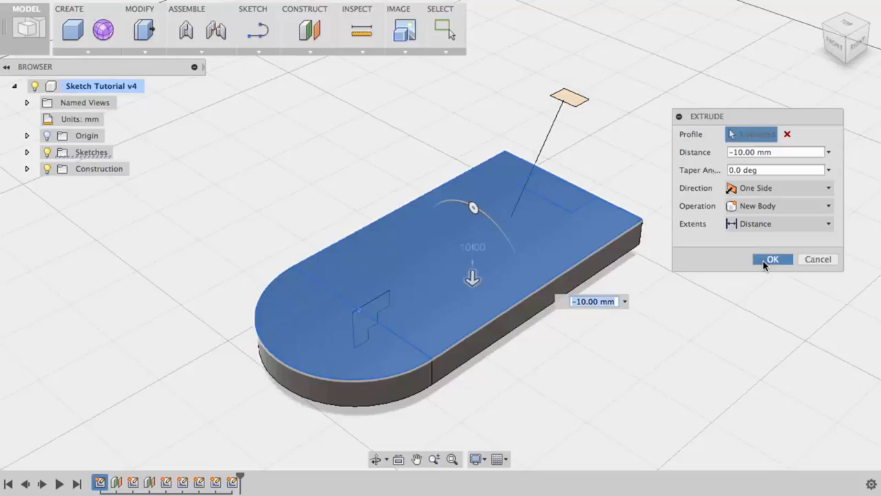
{"action": "left_click", "coordinate": [773, 259]}
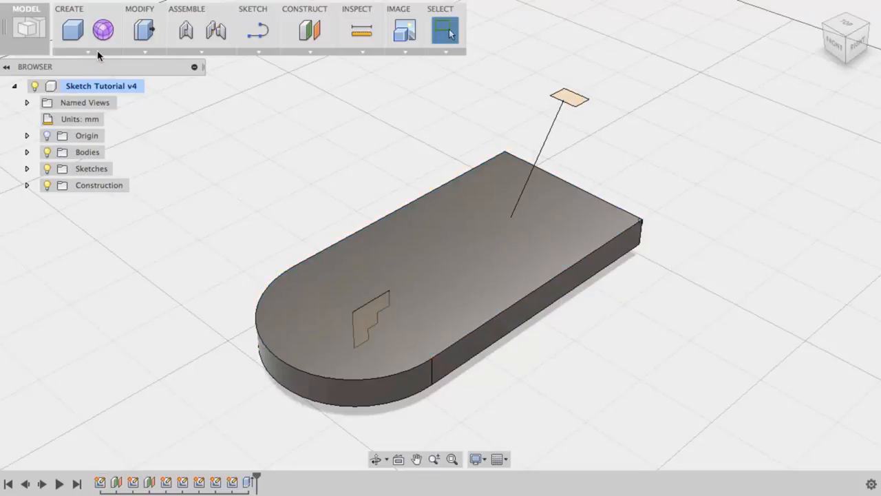
Step: Start a Revolve with the stepped sketch as profile and its axis selected
{"action": "left_click", "coordinate": [71, 10]}
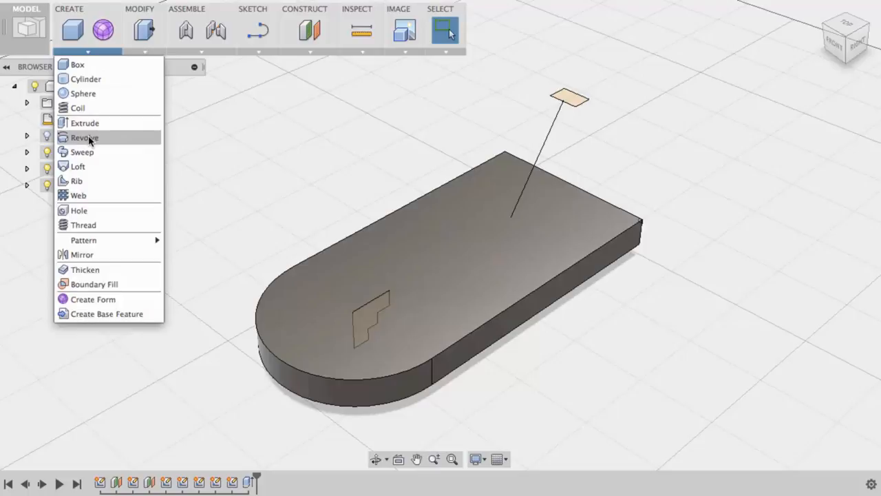
{"action": "left_click", "coordinate": [85, 138]}
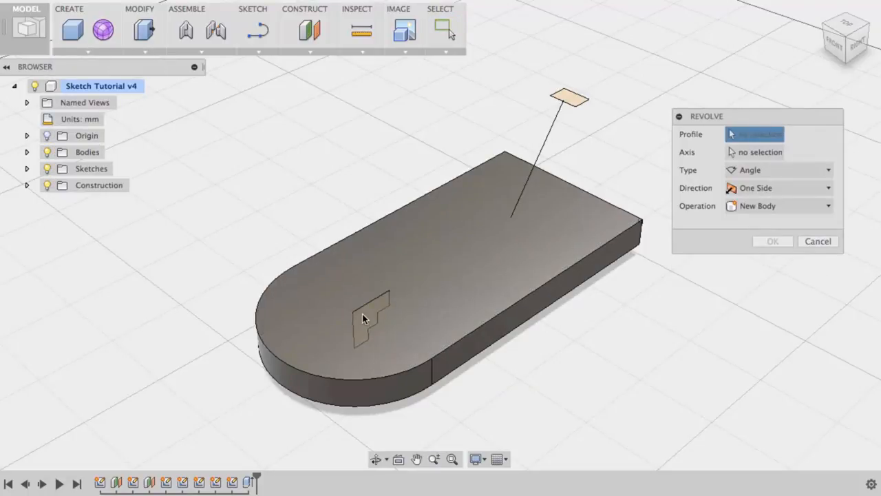
{"action": "left_click", "coordinate": [365, 320]}
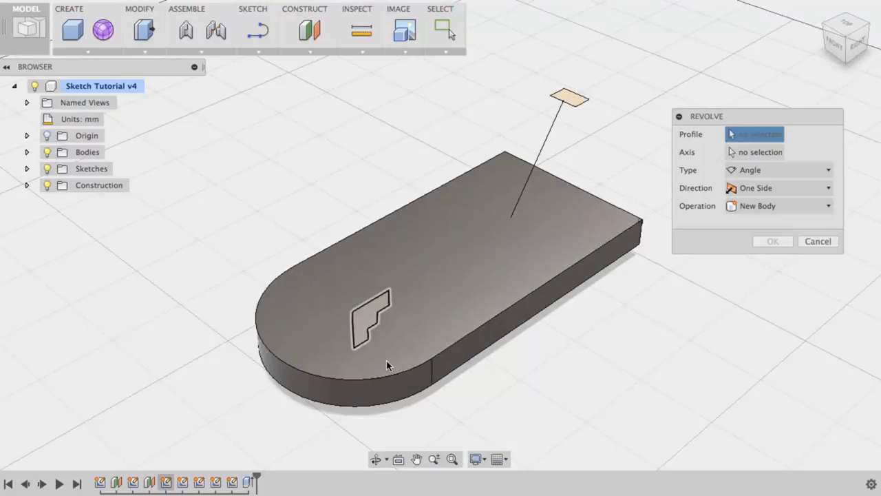
{"action": "left_click", "coordinate": [365, 327]}
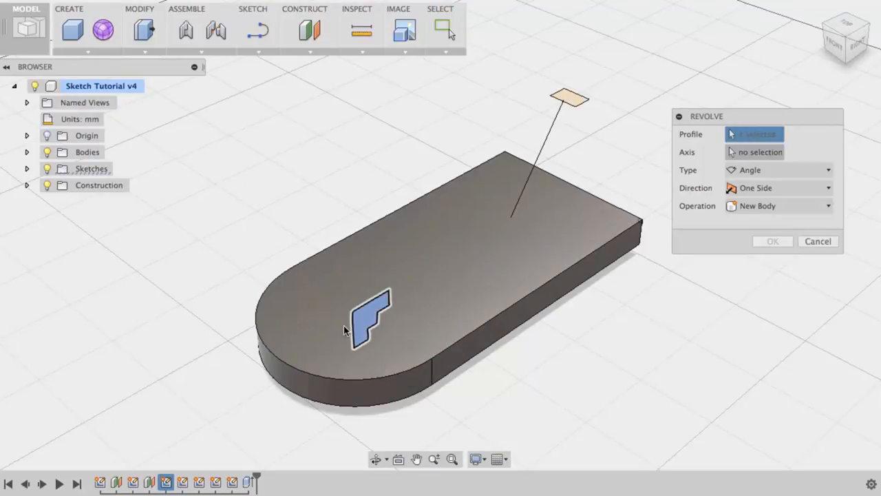
{"action": "left_click", "coordinate": [365, 328]}
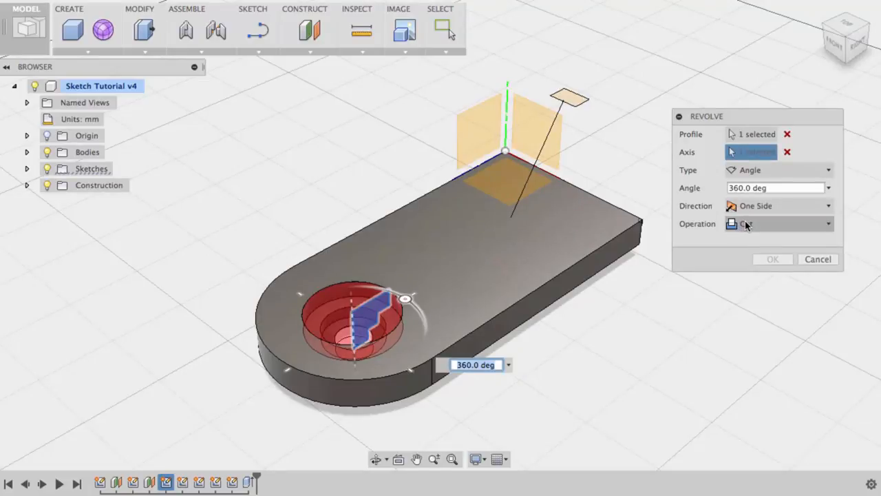
Step: Make the revolve a Cut limited by Angle at 180° and confirm the stepped pocket
{"action": "left_click", "coordinate": [778, 223]}
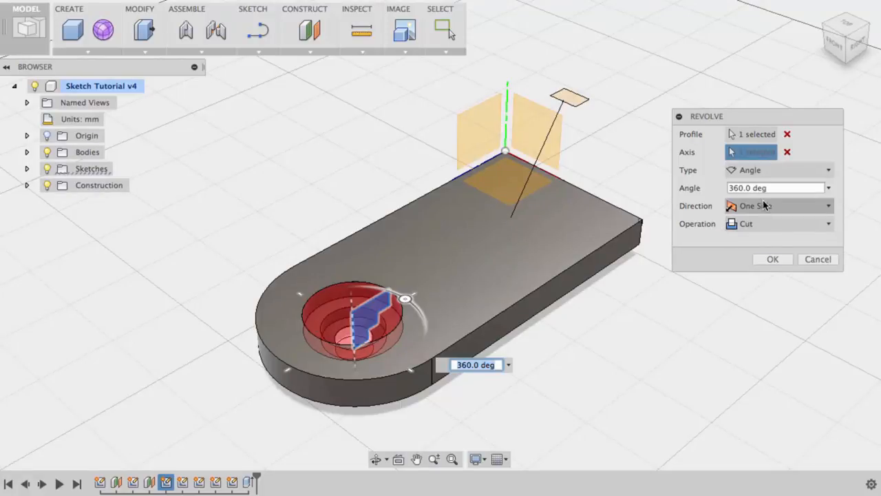
{"action": "left_click", "coordinate": [778, 205]}
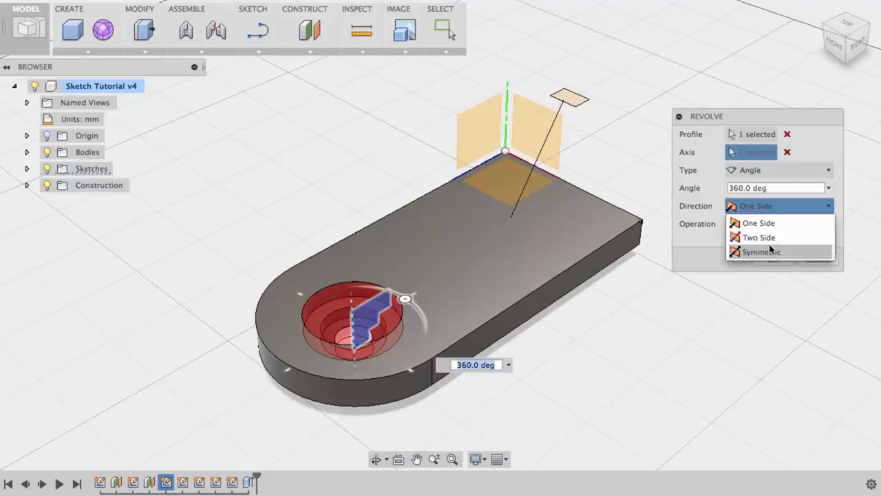
{"action": "left_click", "coordinate": [778, 169]}
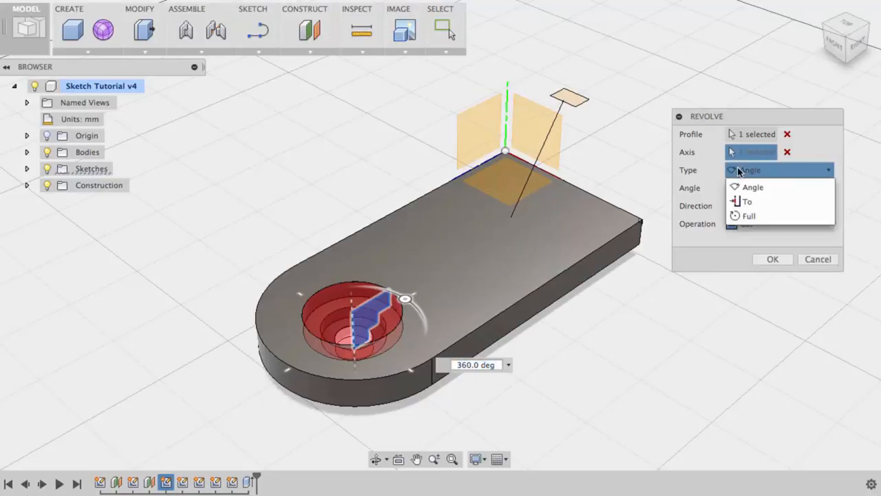
{"action": "left_click", "coordinate": [751, 187]}
{"action": "type", "text": "180"}
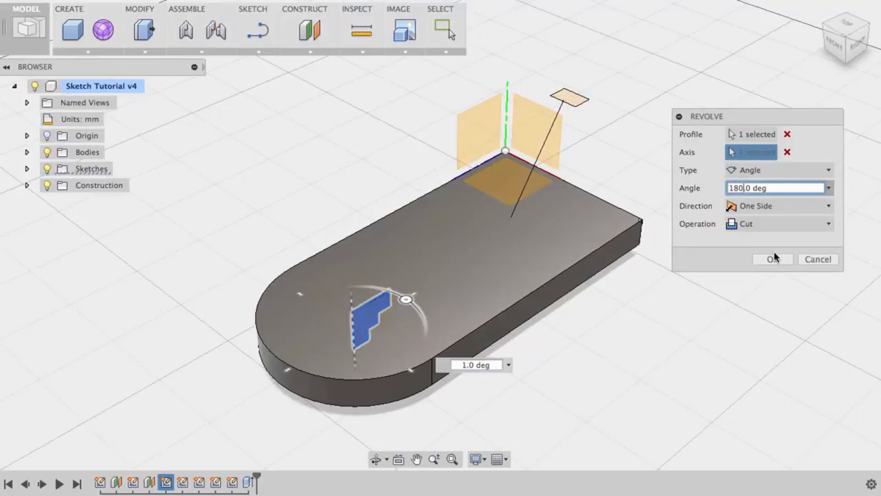
{"action": "left_click", "coordinate": [773, 259]}
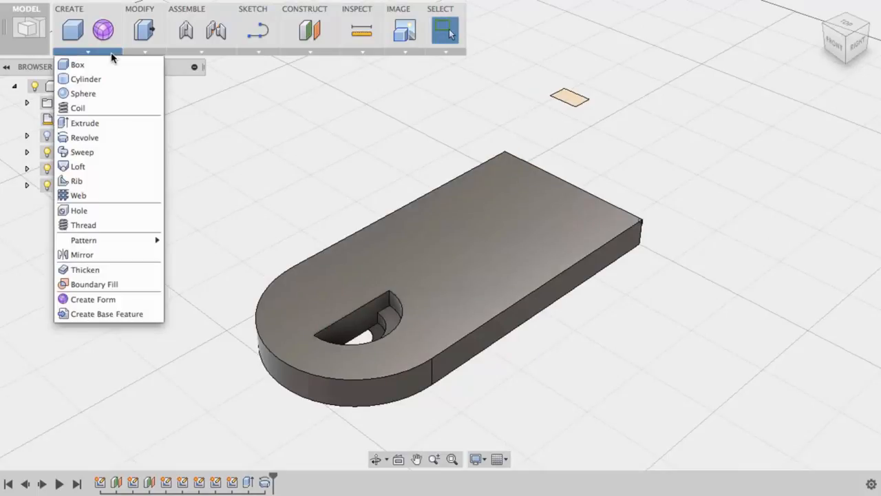
{"action": "mouse_move", "coordinate": [97, 151]}
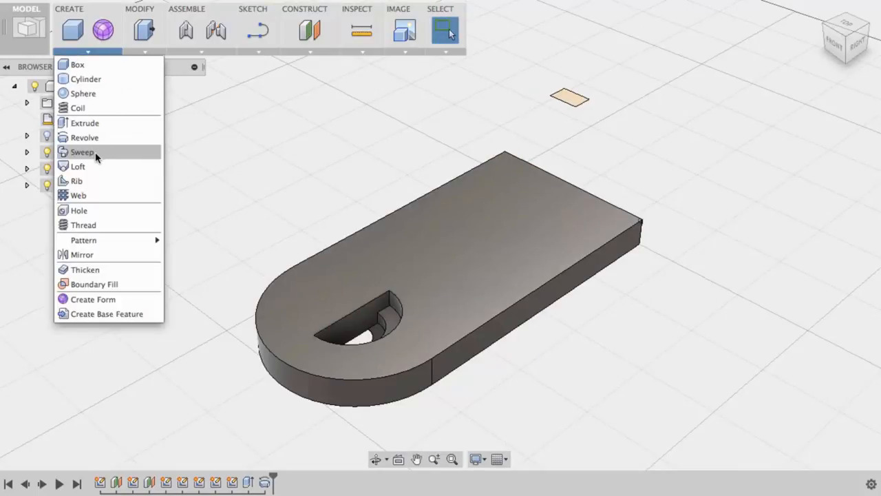
Step: Sweep the groove profile along the plate's outer edge with Perpendicular orientation
{"action": "left_click", "coordinate": [81, 152]}
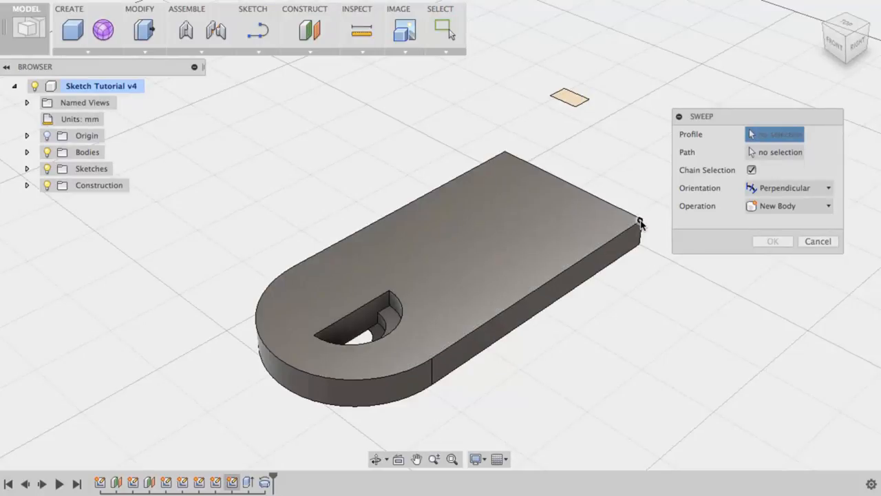
{"action": "mouse_move", "coordinate": [663, 261]}
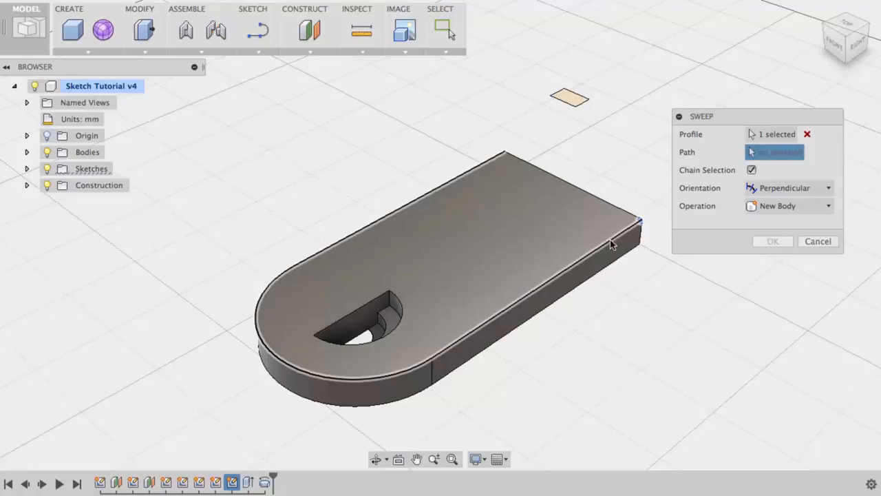
{"action": "left_click", "coordinate": [617, 237]}
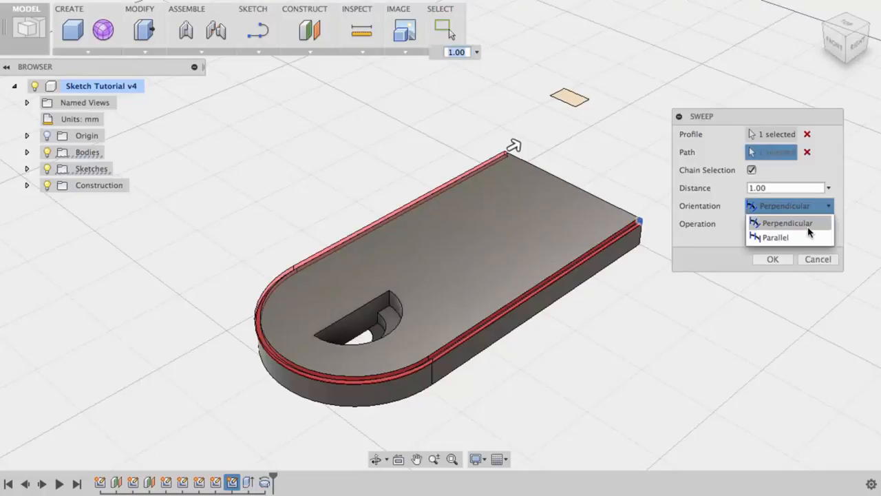
{"action": "left_click", "coordinate": [785, 223]}
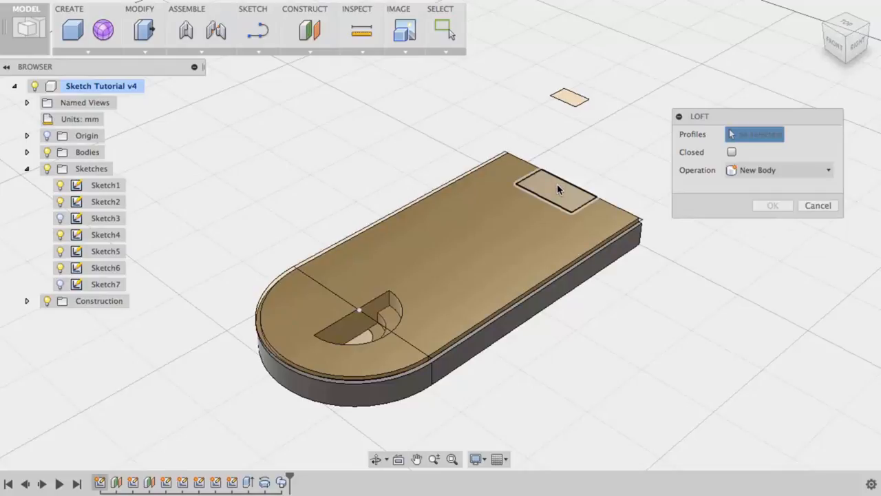
Step: Loft from the plate rectangle to the raised square with Free continuity, joined as a tapered tower
{"action": "left_click", "coordinate": [557, 187]}
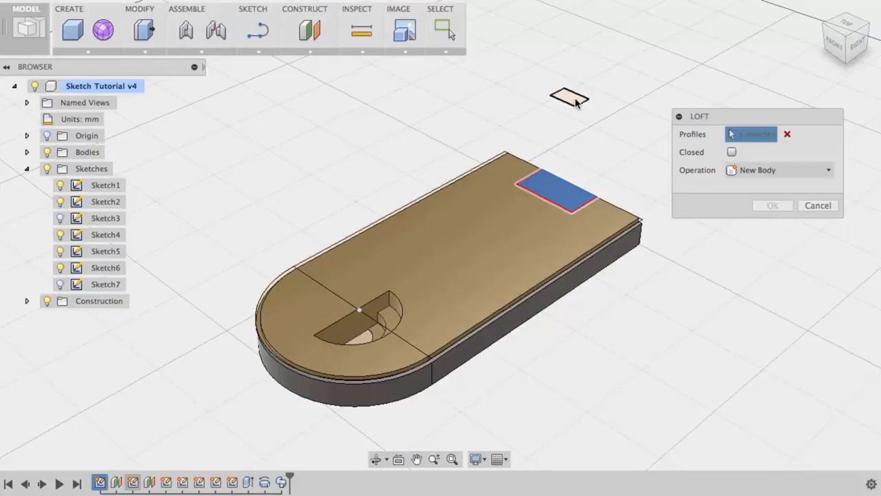
{"action": "left_click", "coordinate": [565, 100]}
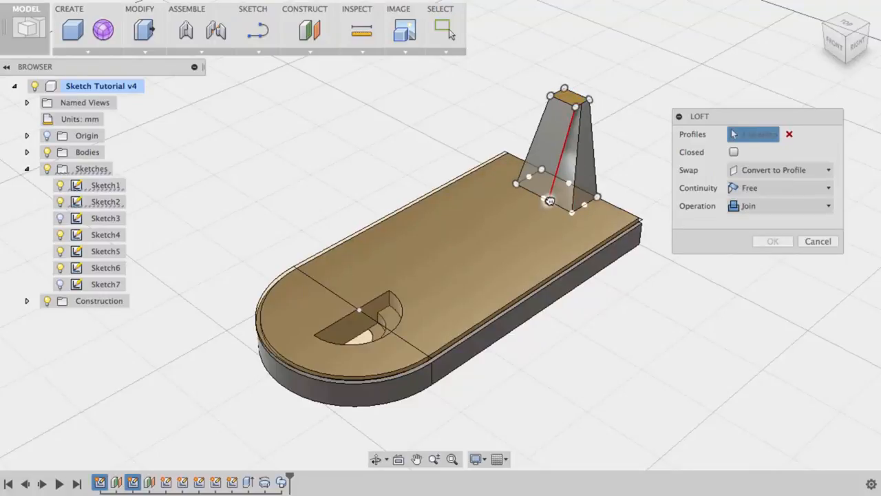
{"action": "left_click", "coordinate": [562, 195]}
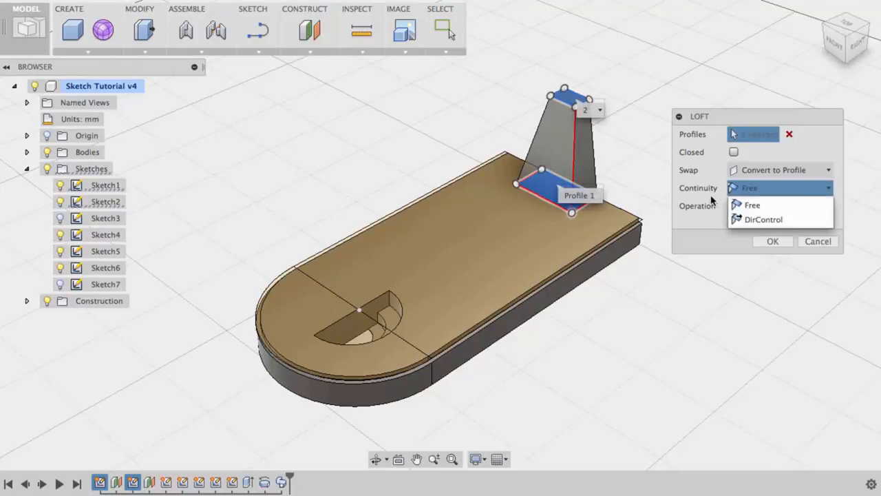
{"action": "left_click", "coordinate": [773, 241]}
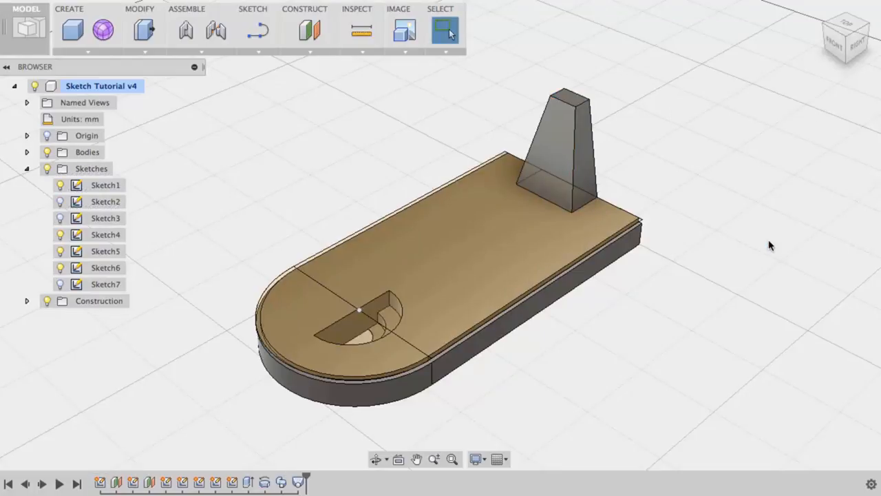
{"action": "mouse_move", "coordinate": [720, 208]}
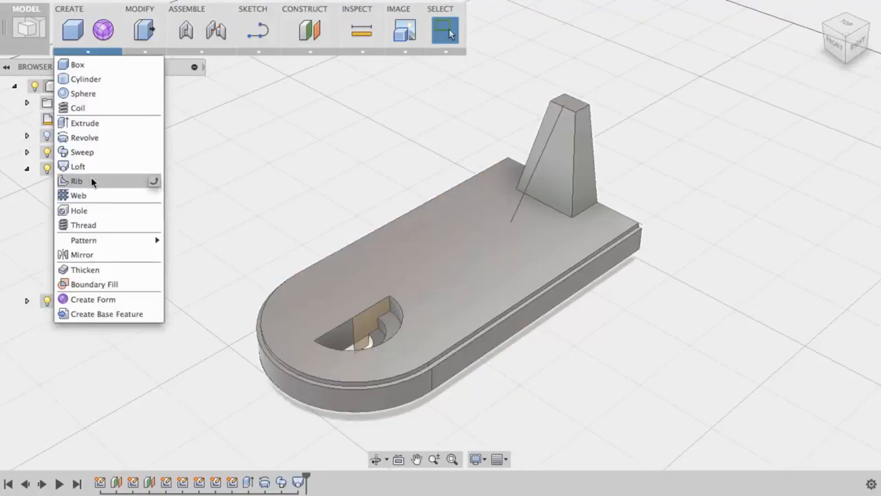
Step: Add a symmetric 5 mm rib on the diagonal line with a set depth of 10 mm
{"action": "left_click", "coordinate": [71, 179]}
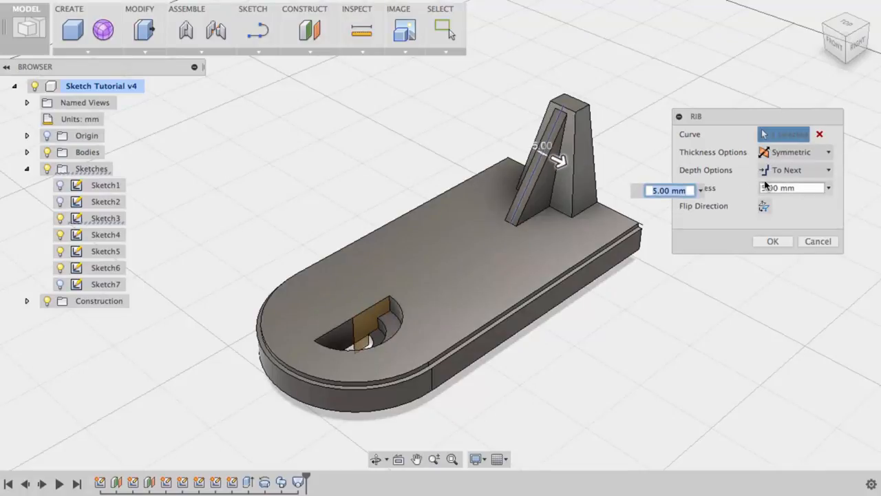
{"action": "left_click", "coordinate": [795, 171]}
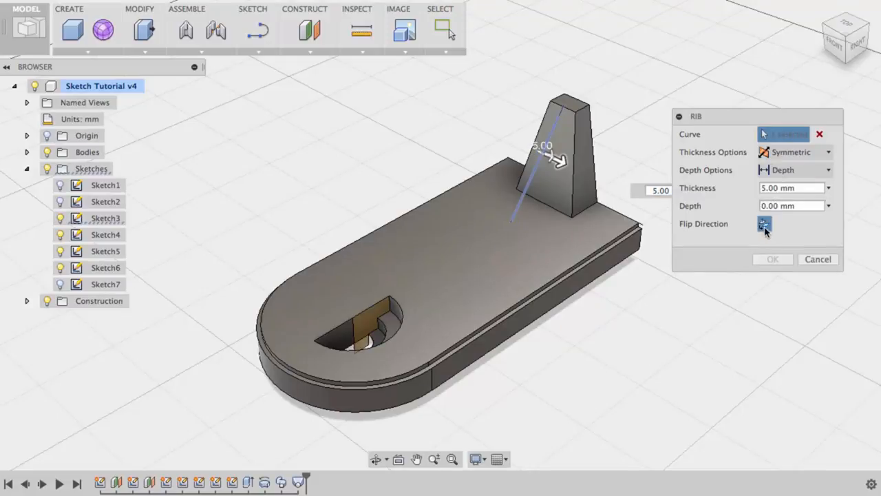
{"action": "type", "text": "10.00"}
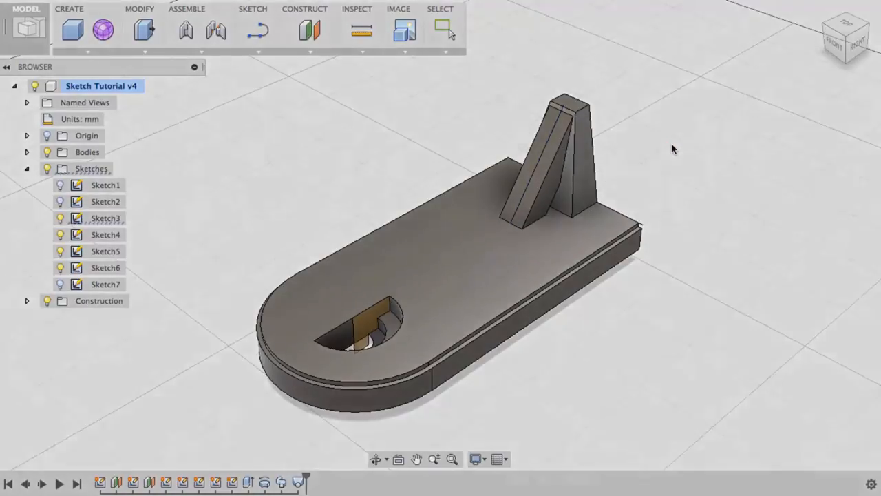
{"action": "left_click", "coordinate": [441, 31]}
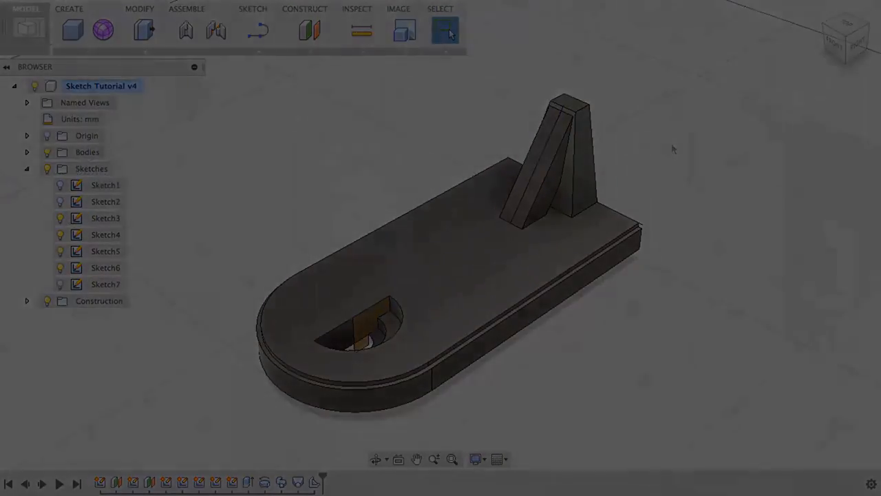